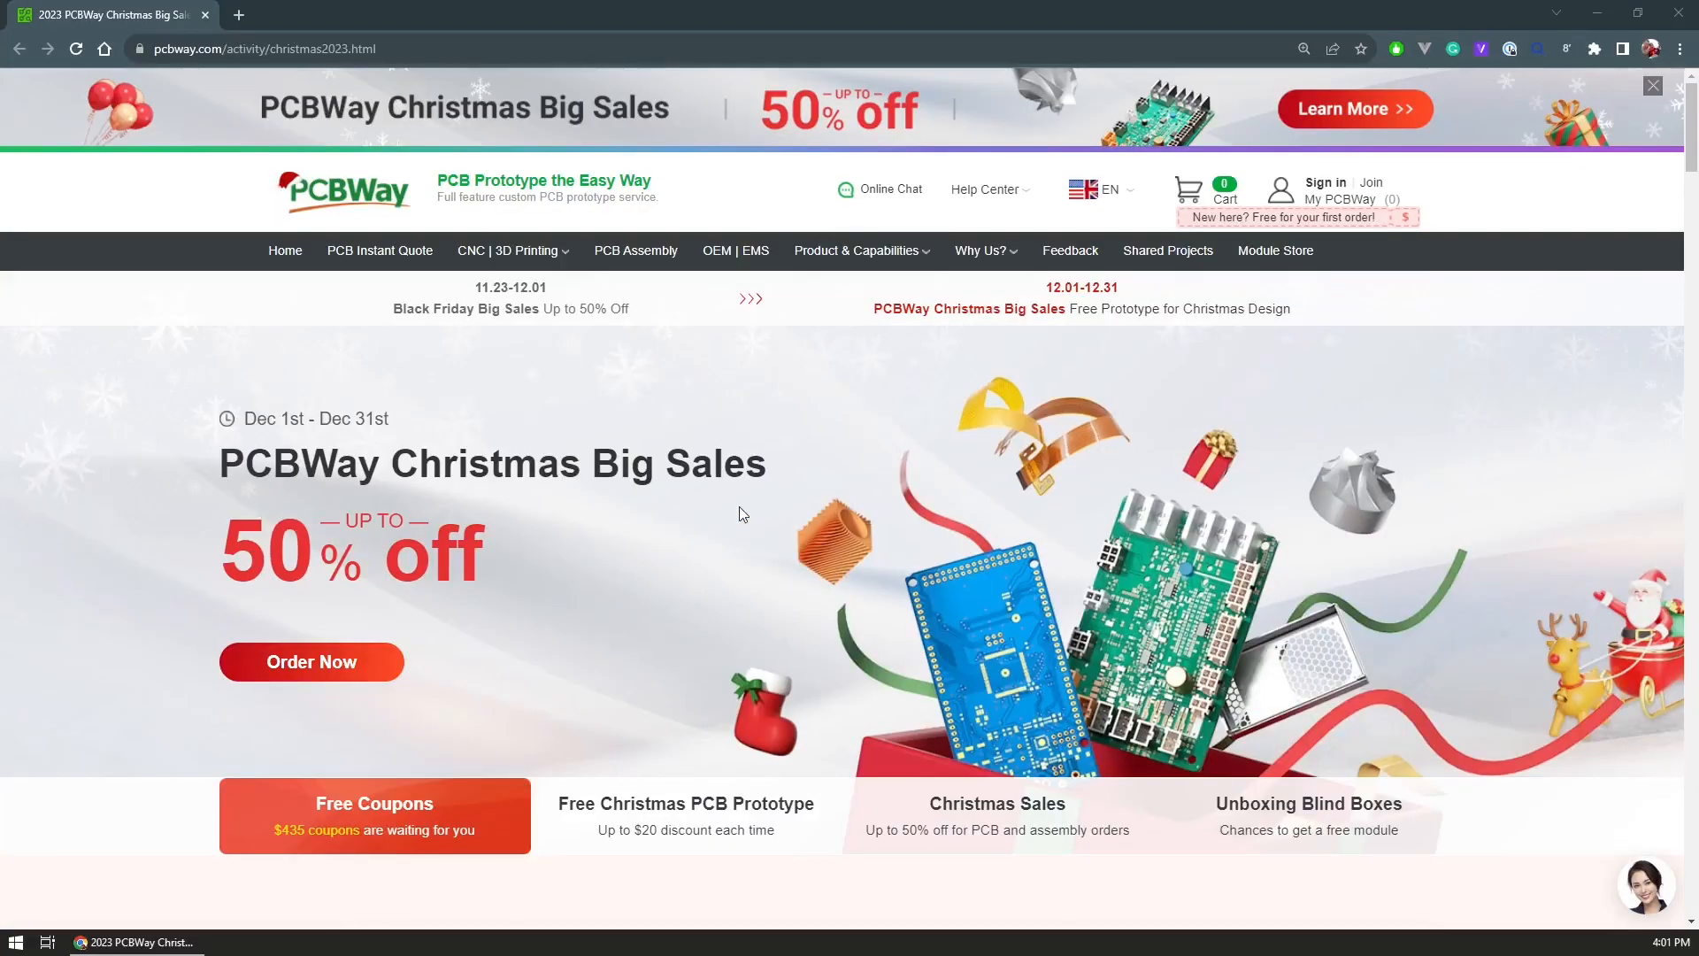
mouse_move(910, 509)
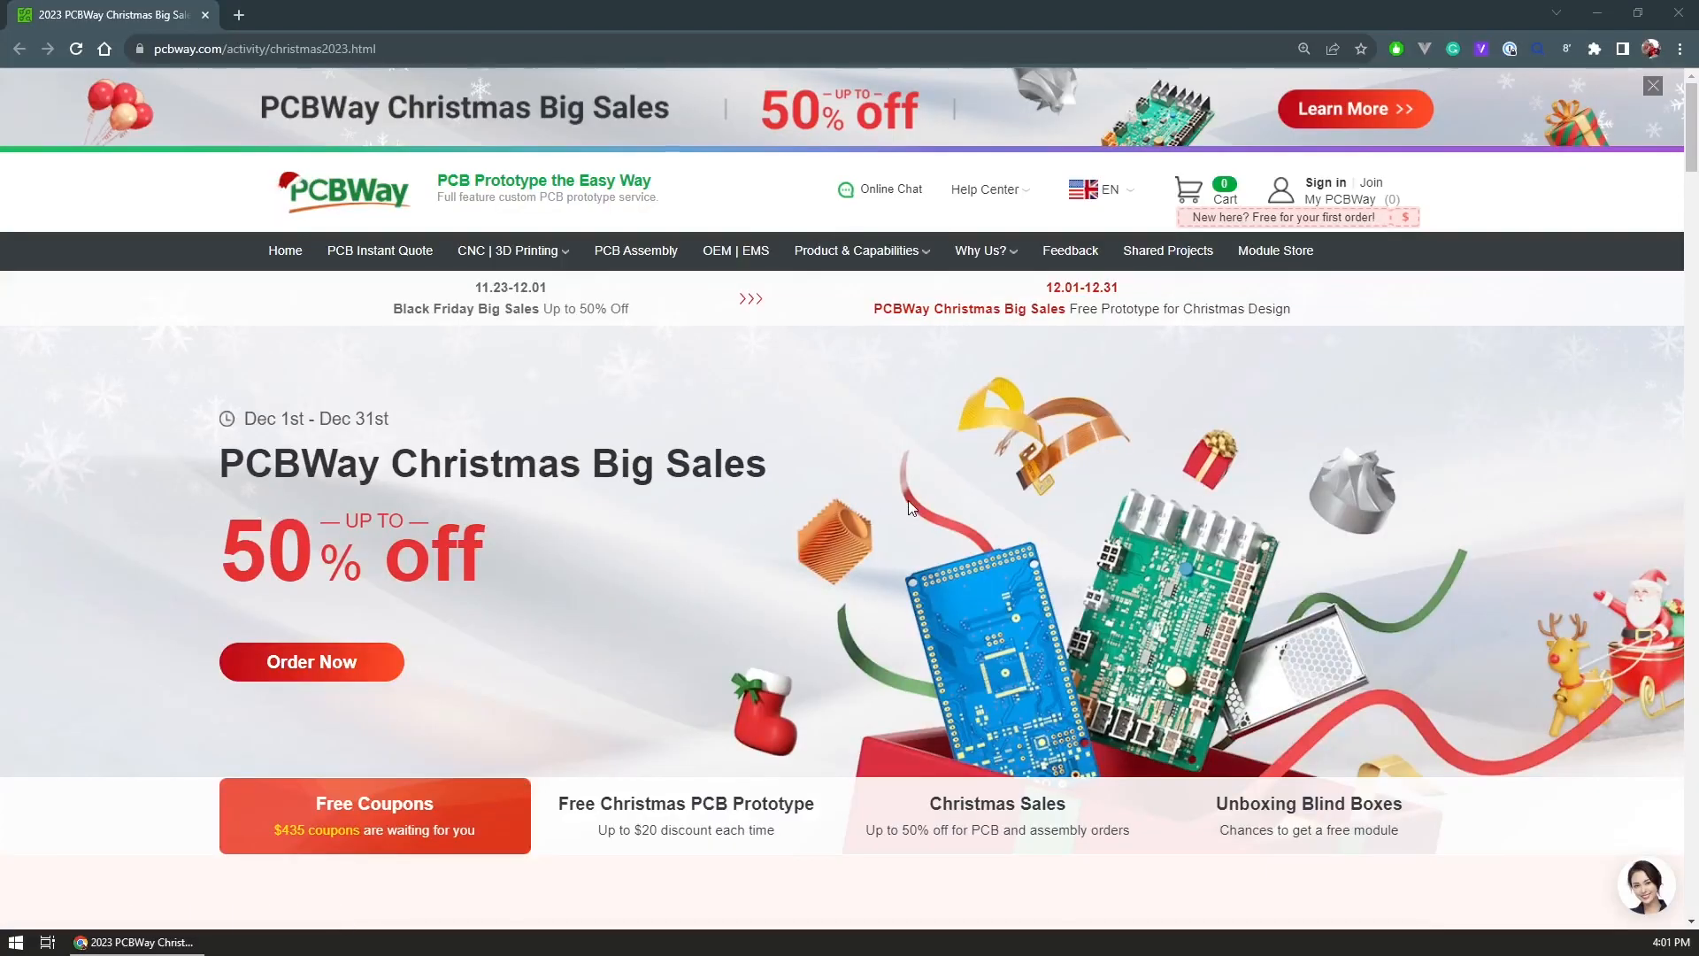
Scroll the Christmas 2023 page past coupons, prototypes, sales and blind boxes to Special Sales in PCBWay Store.
scroll("down", 3)
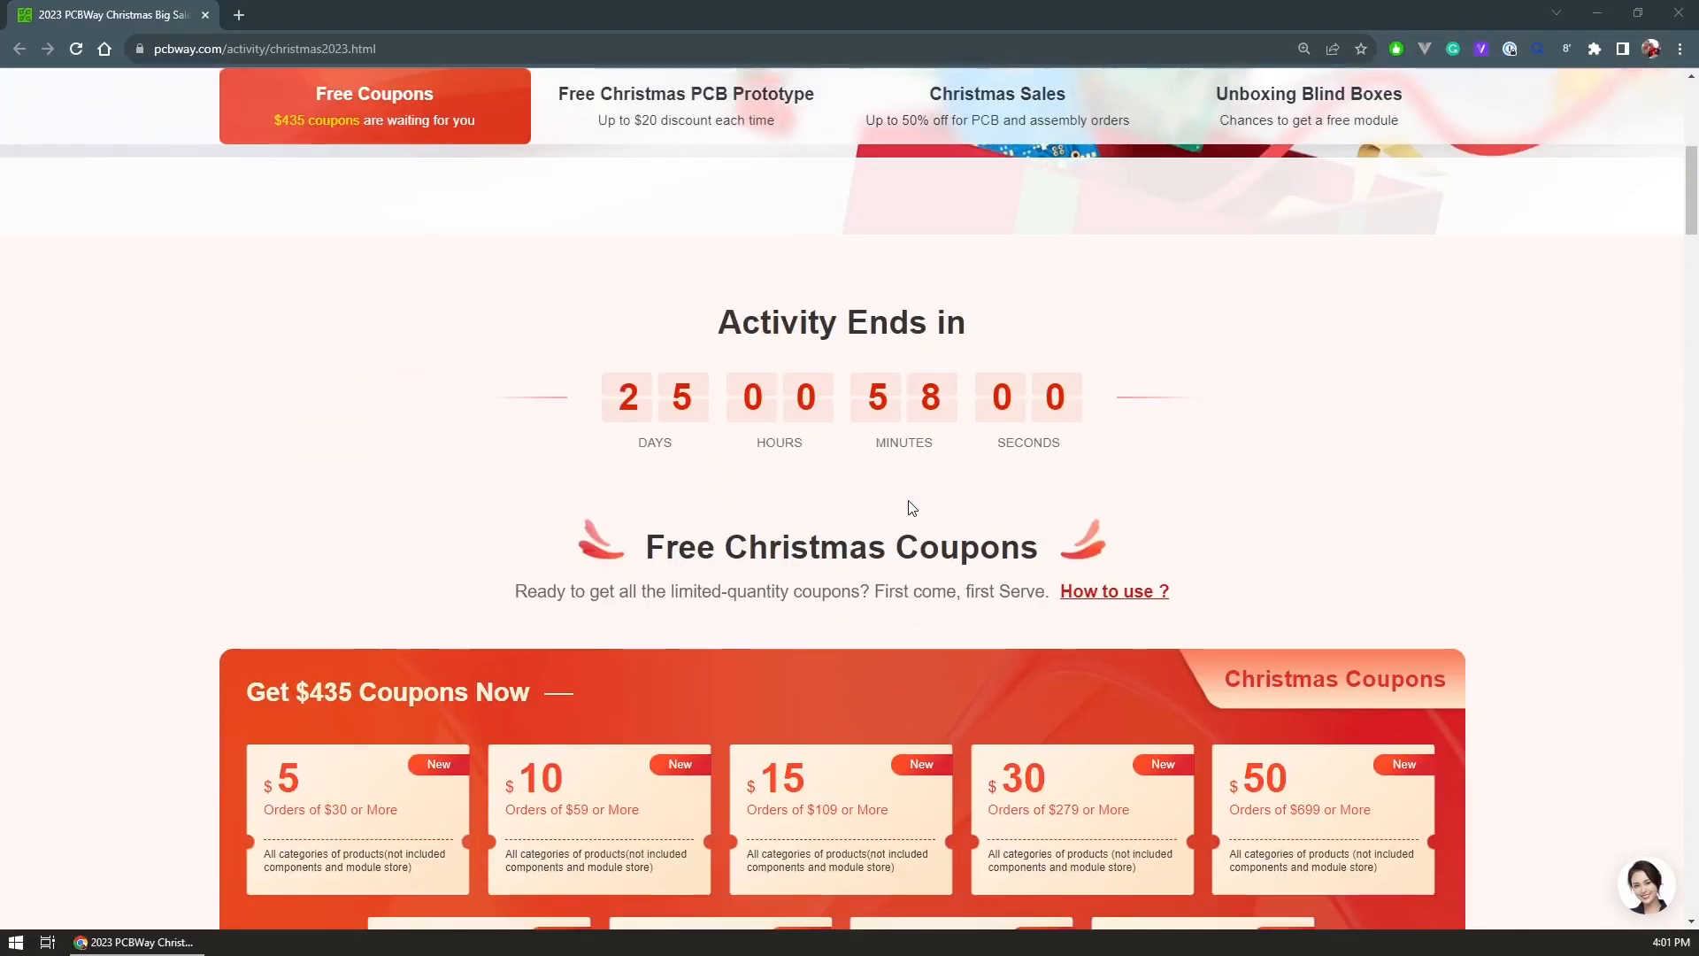
scroll("down", 3)
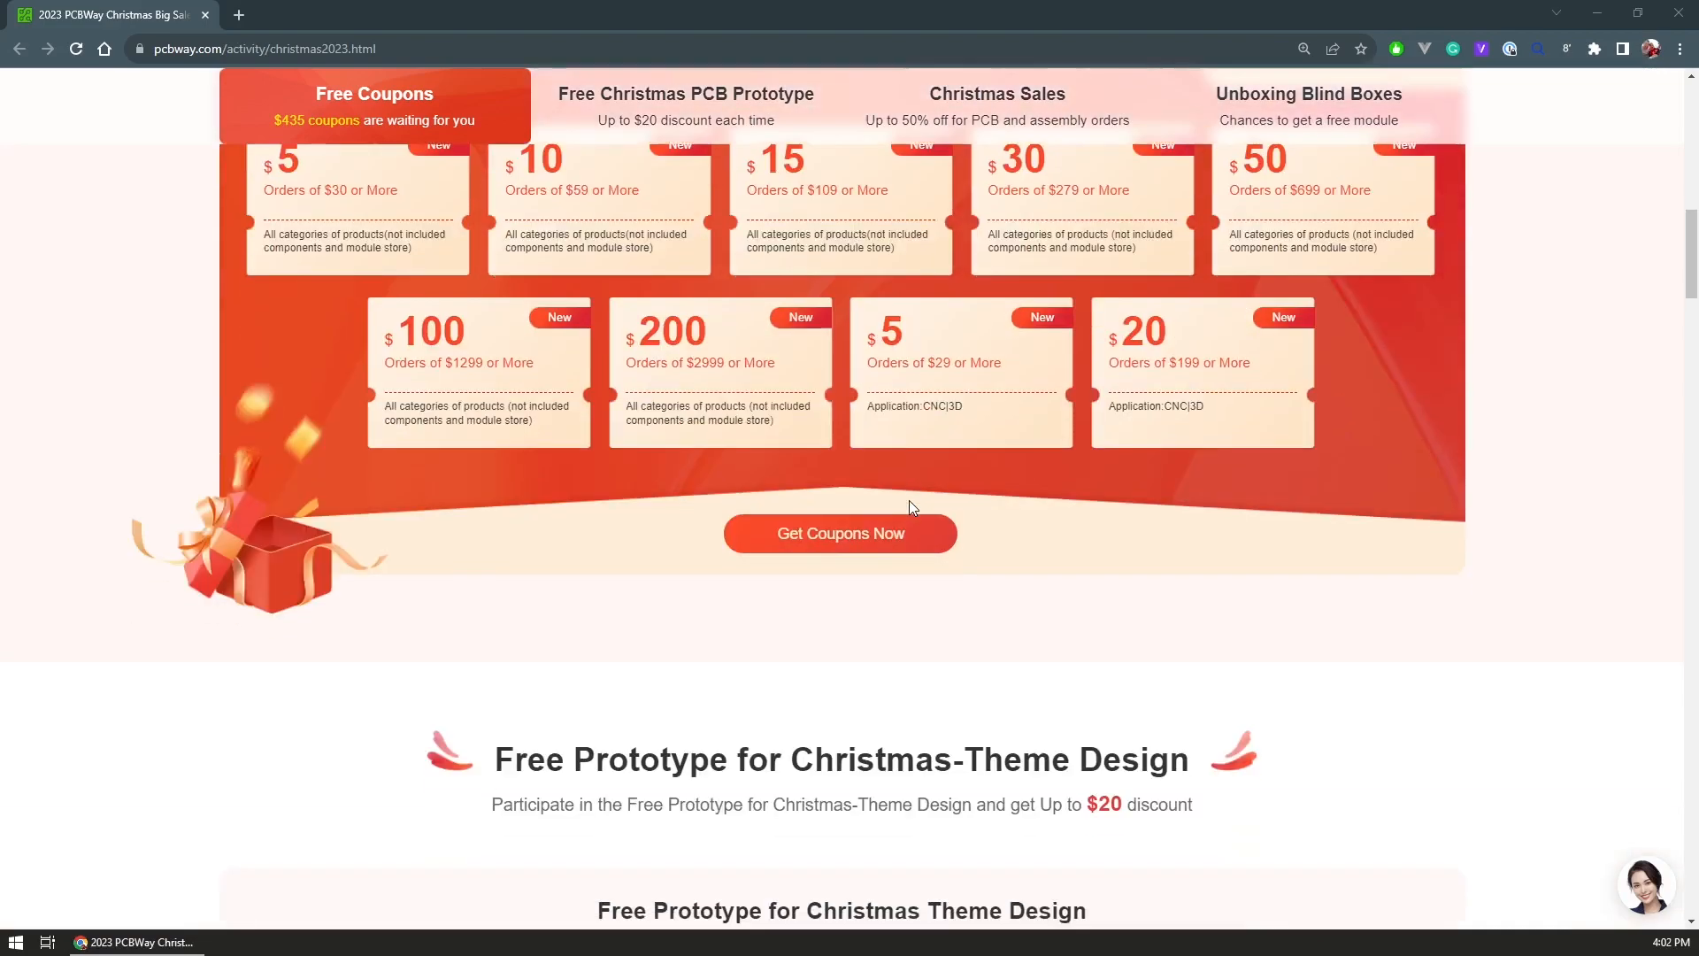
scroll("down", 3)
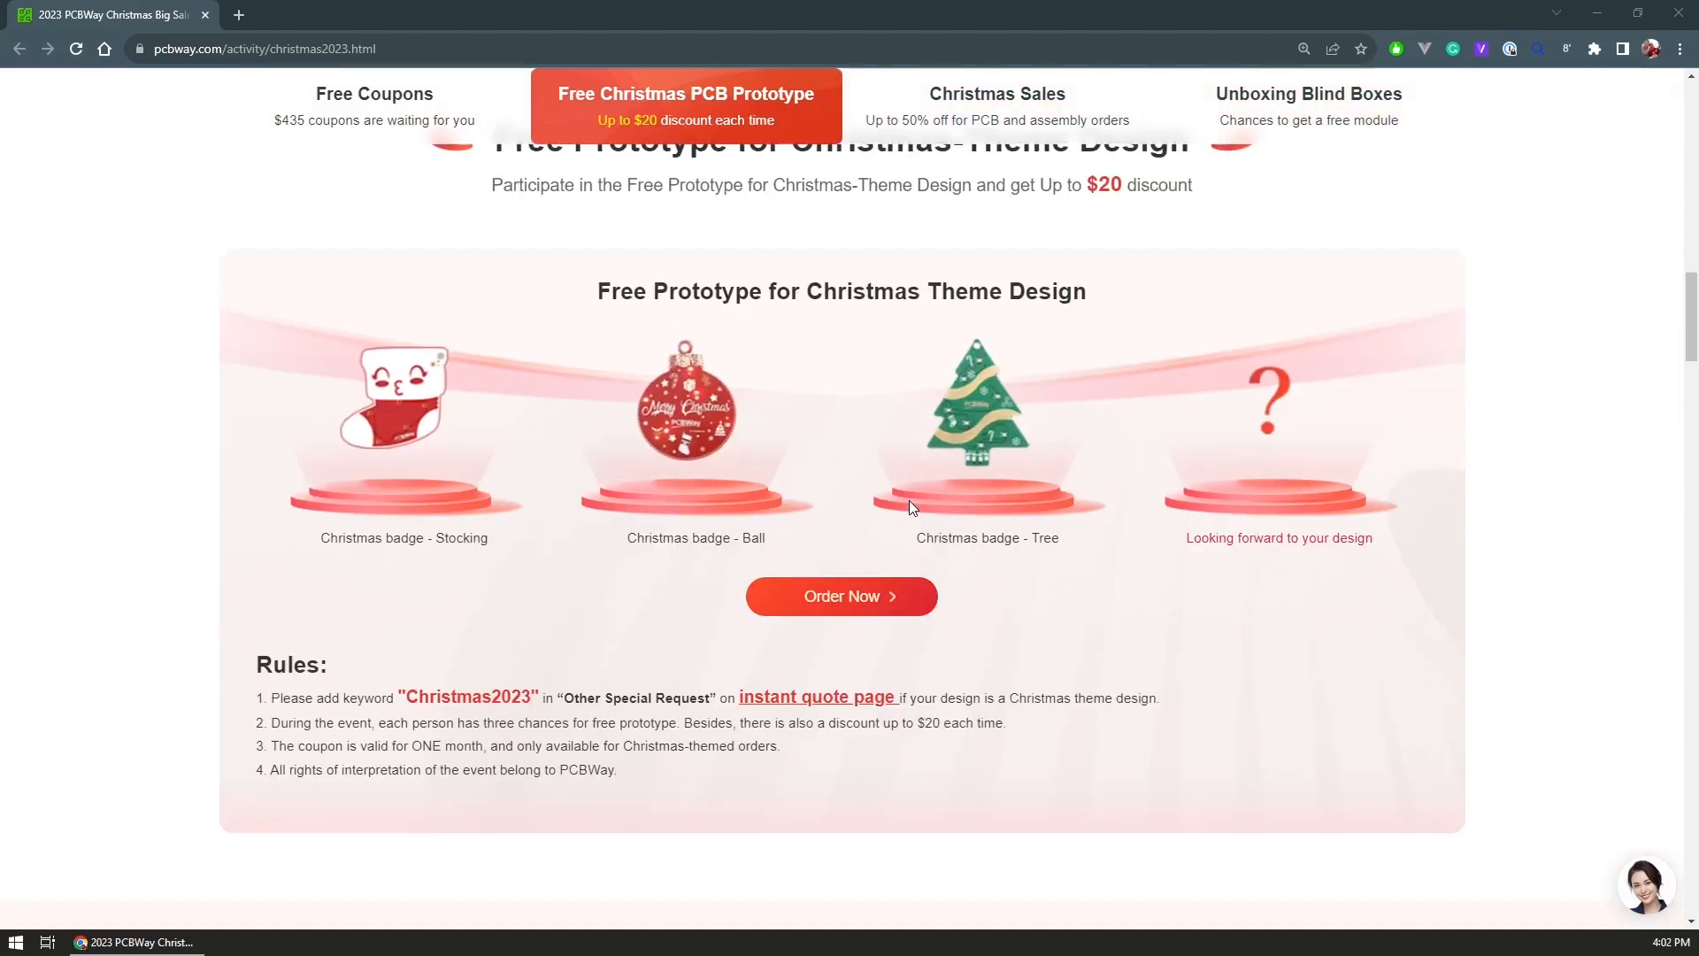
left_click(999, 94)
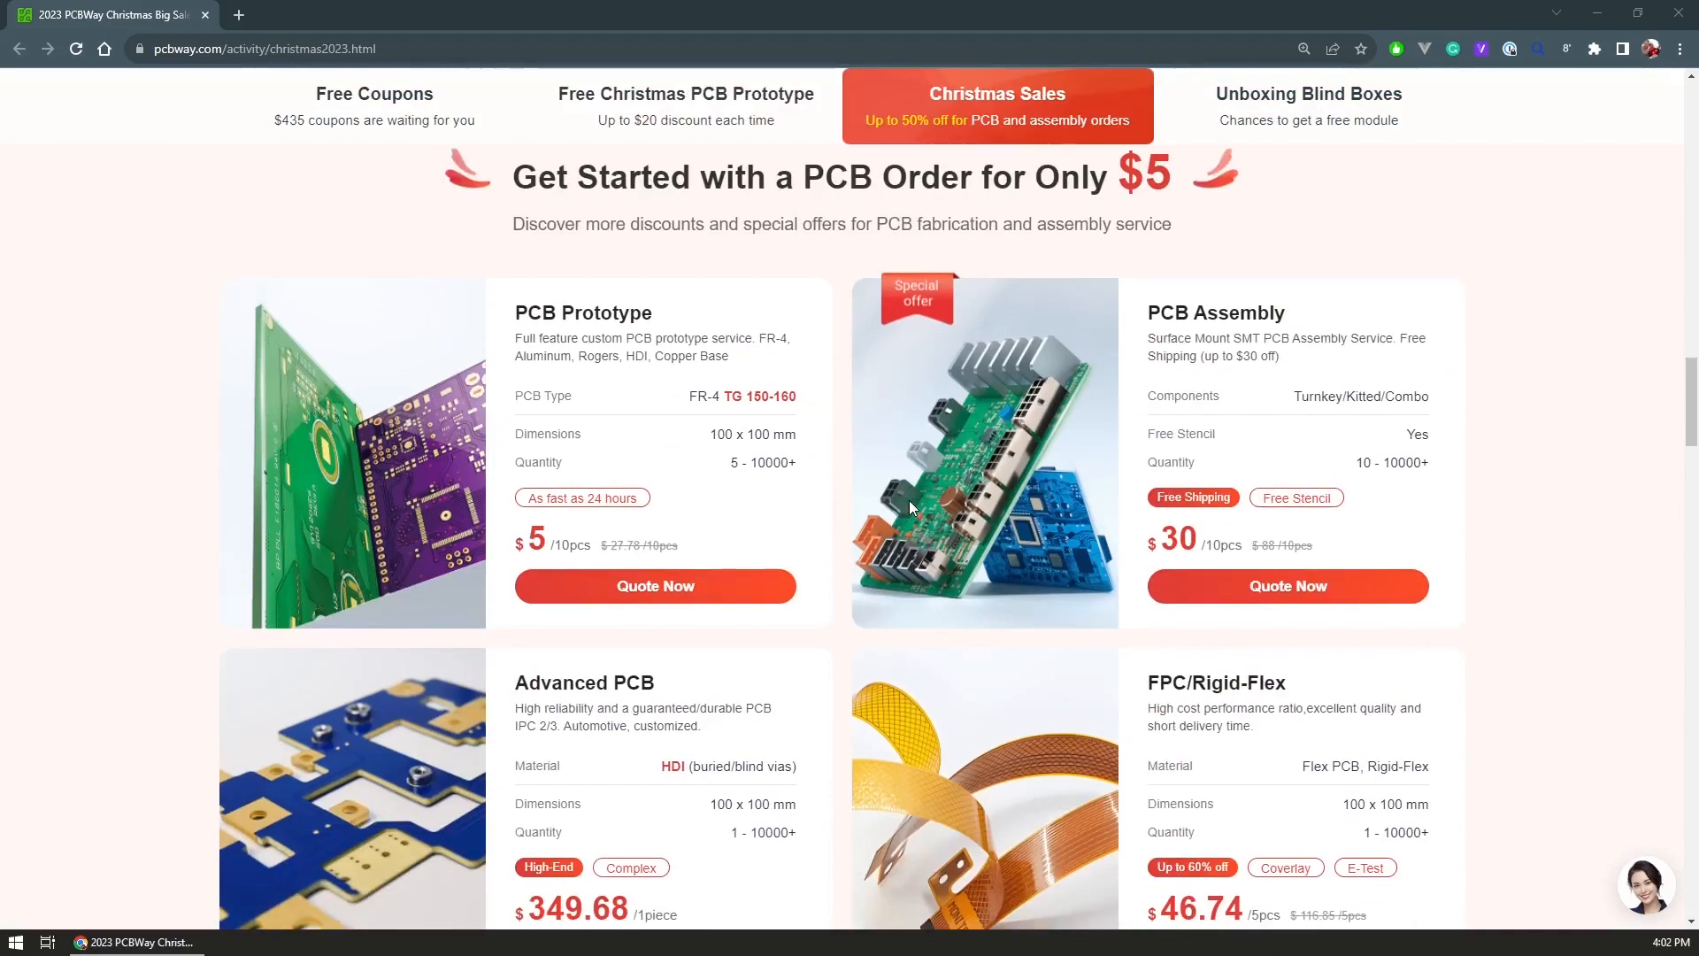
scroll("down", 3)
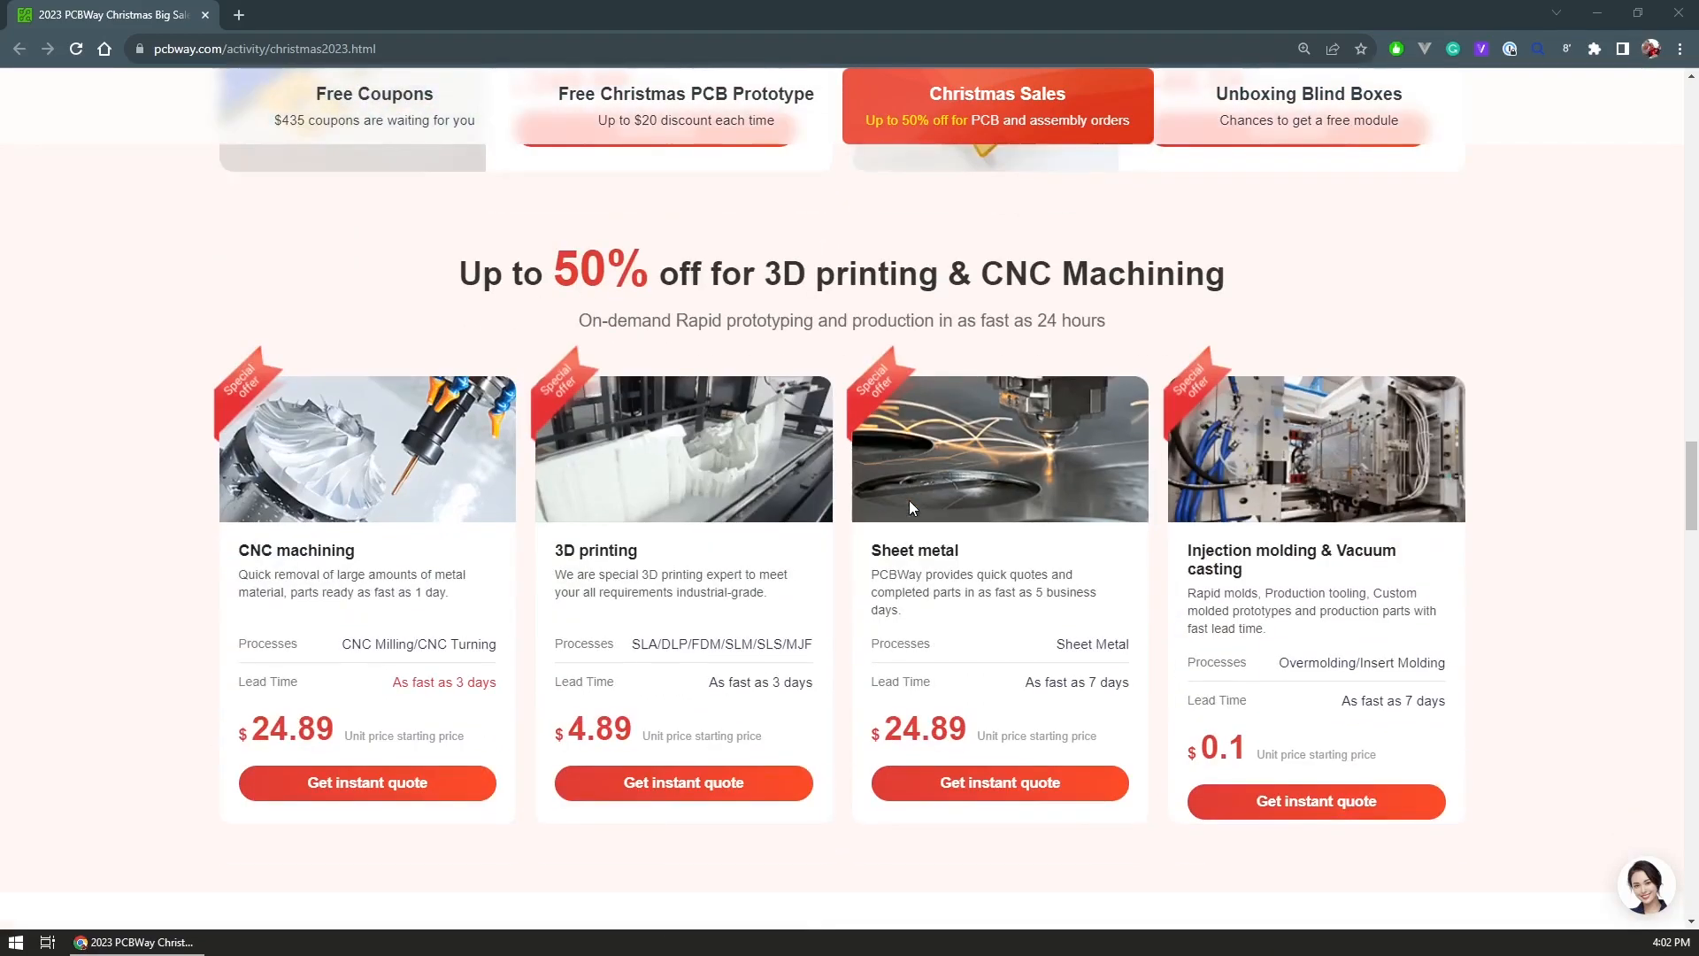
scroll("down", 3)
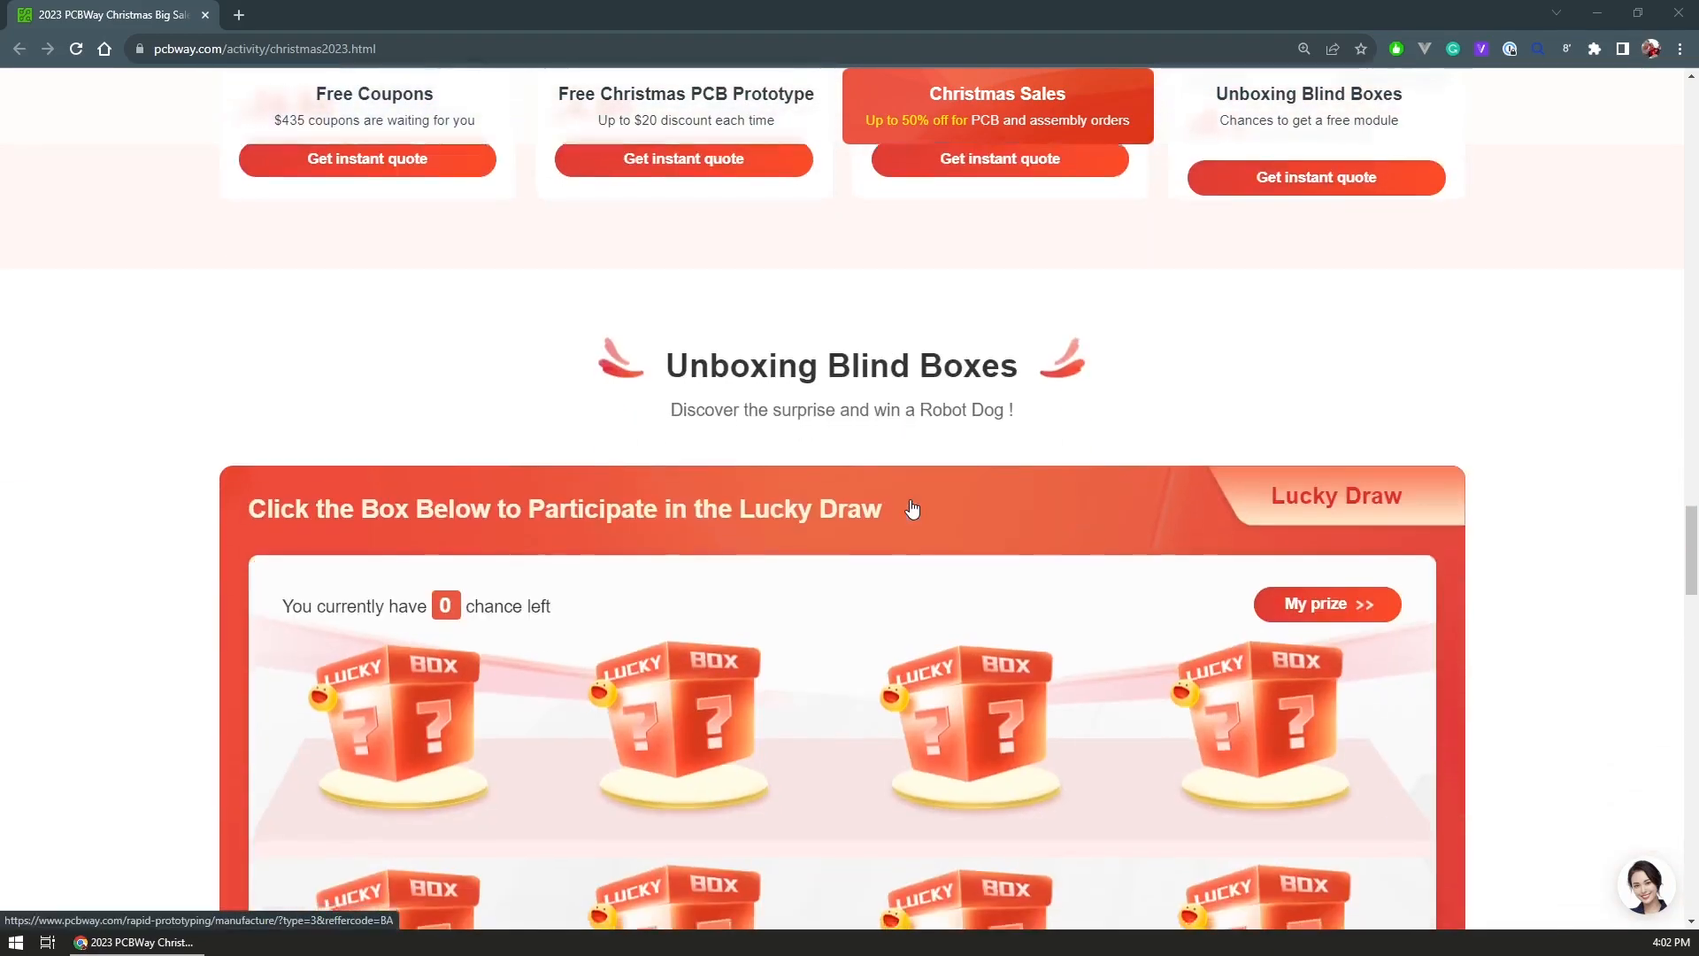
scroll("down", 3)
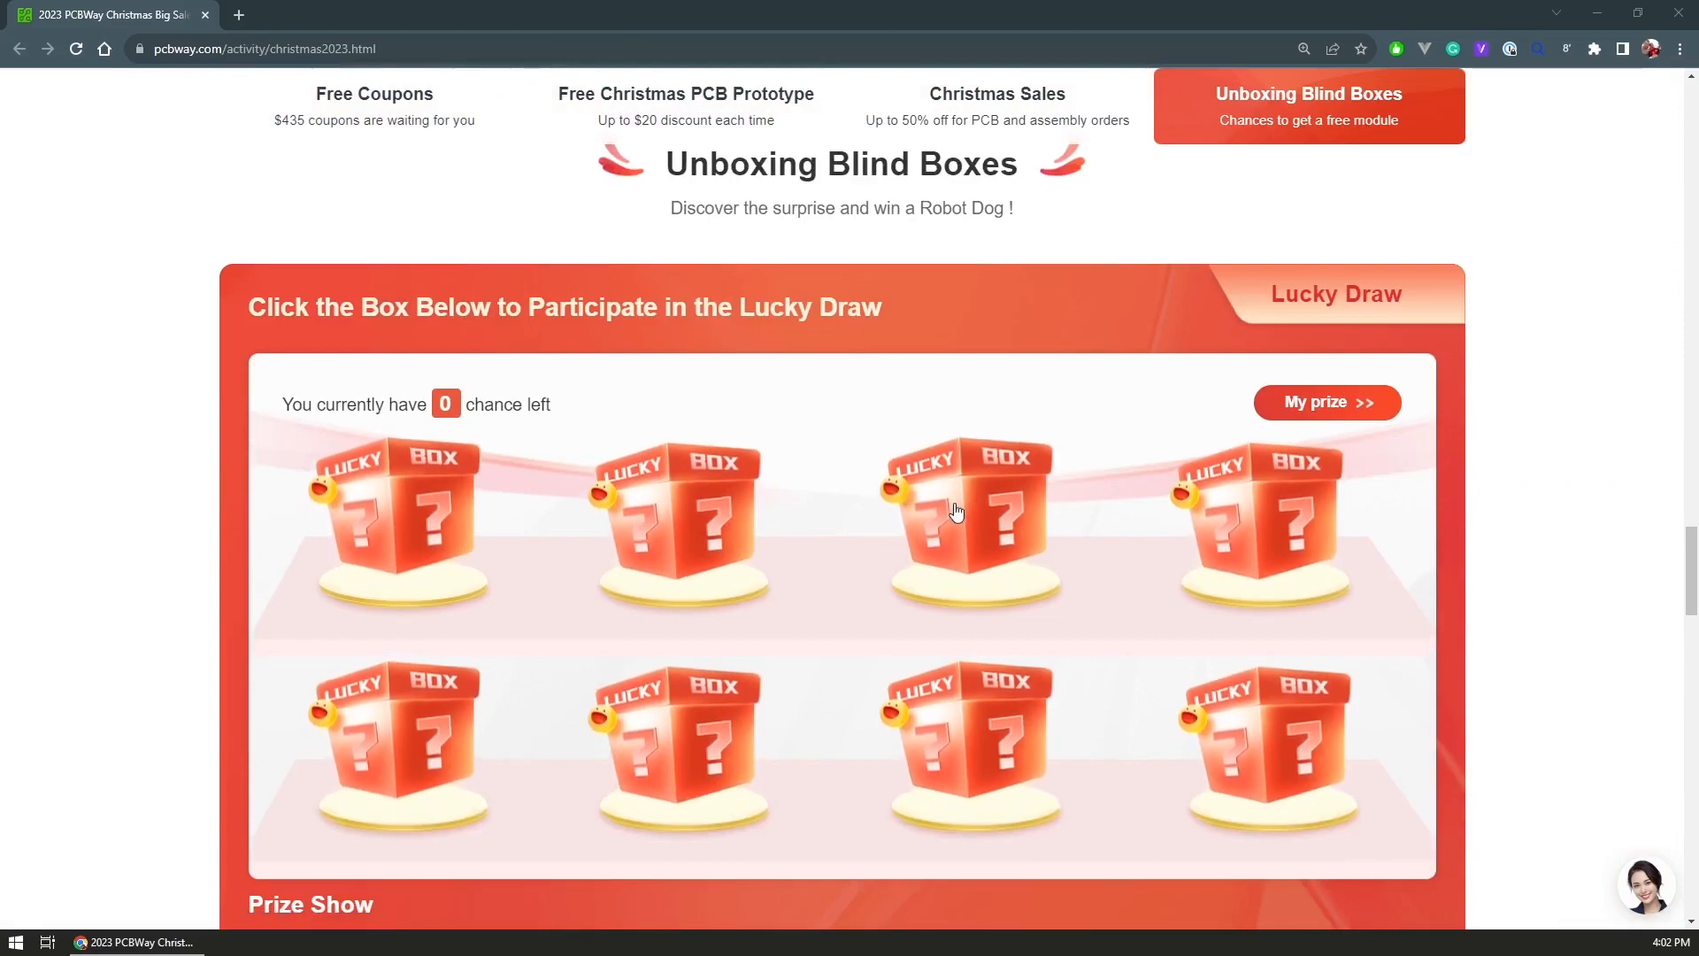
scroll("down", 3)
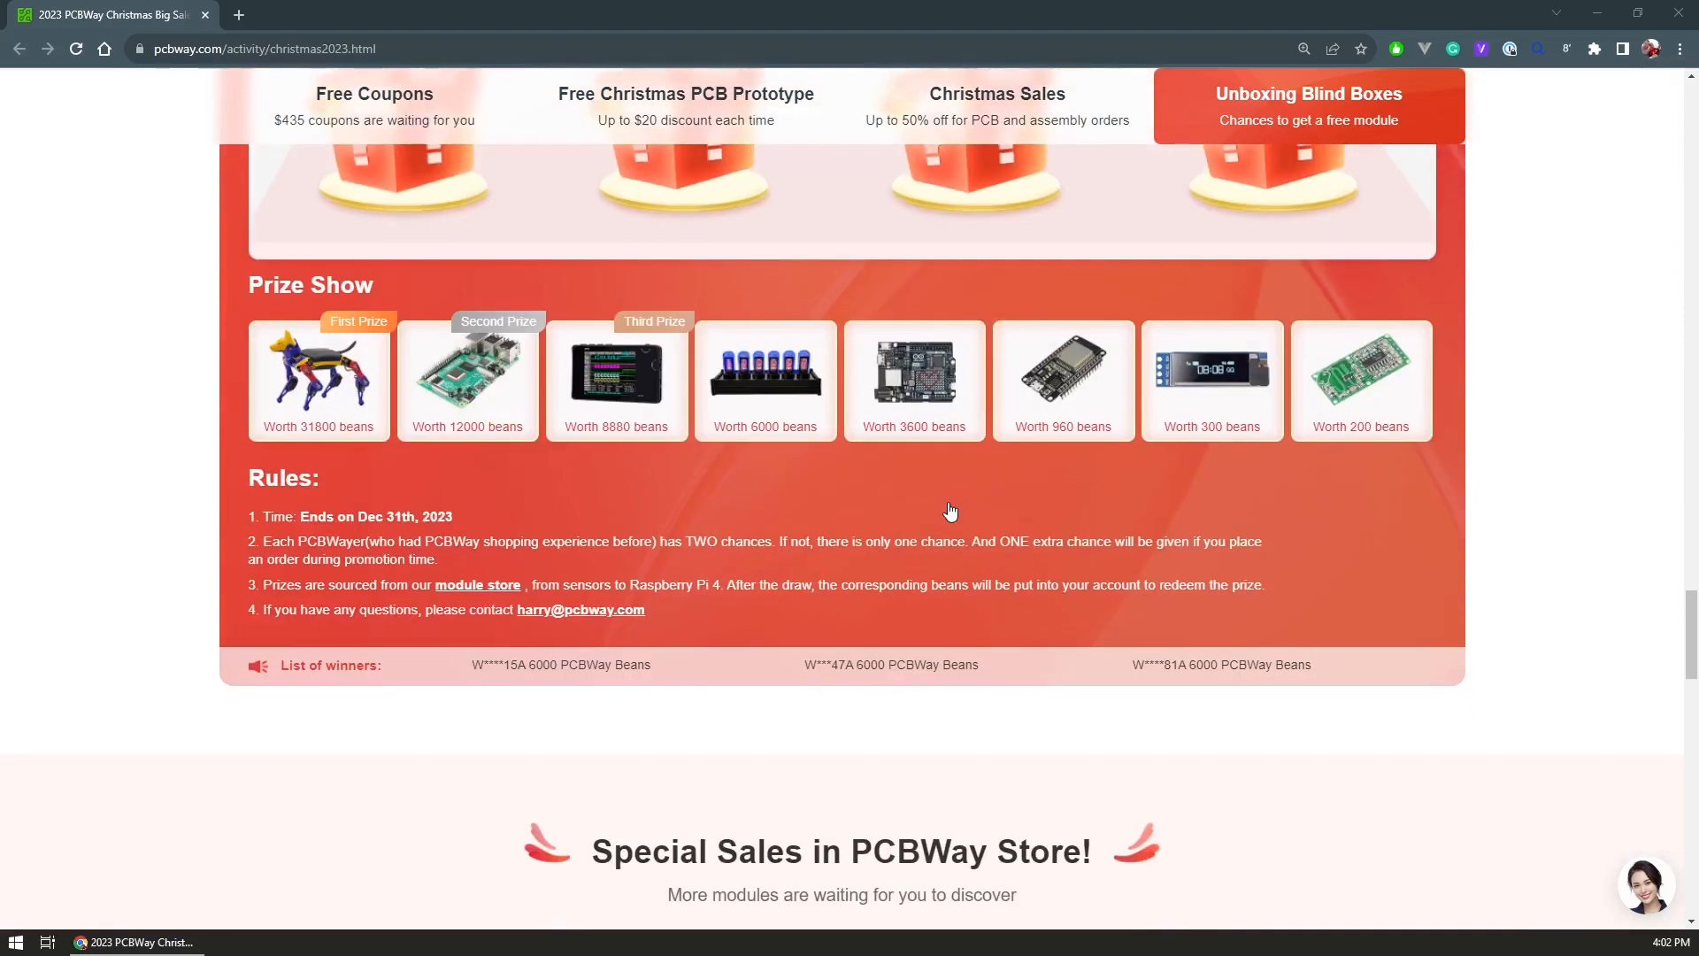
scroll("down", 3)
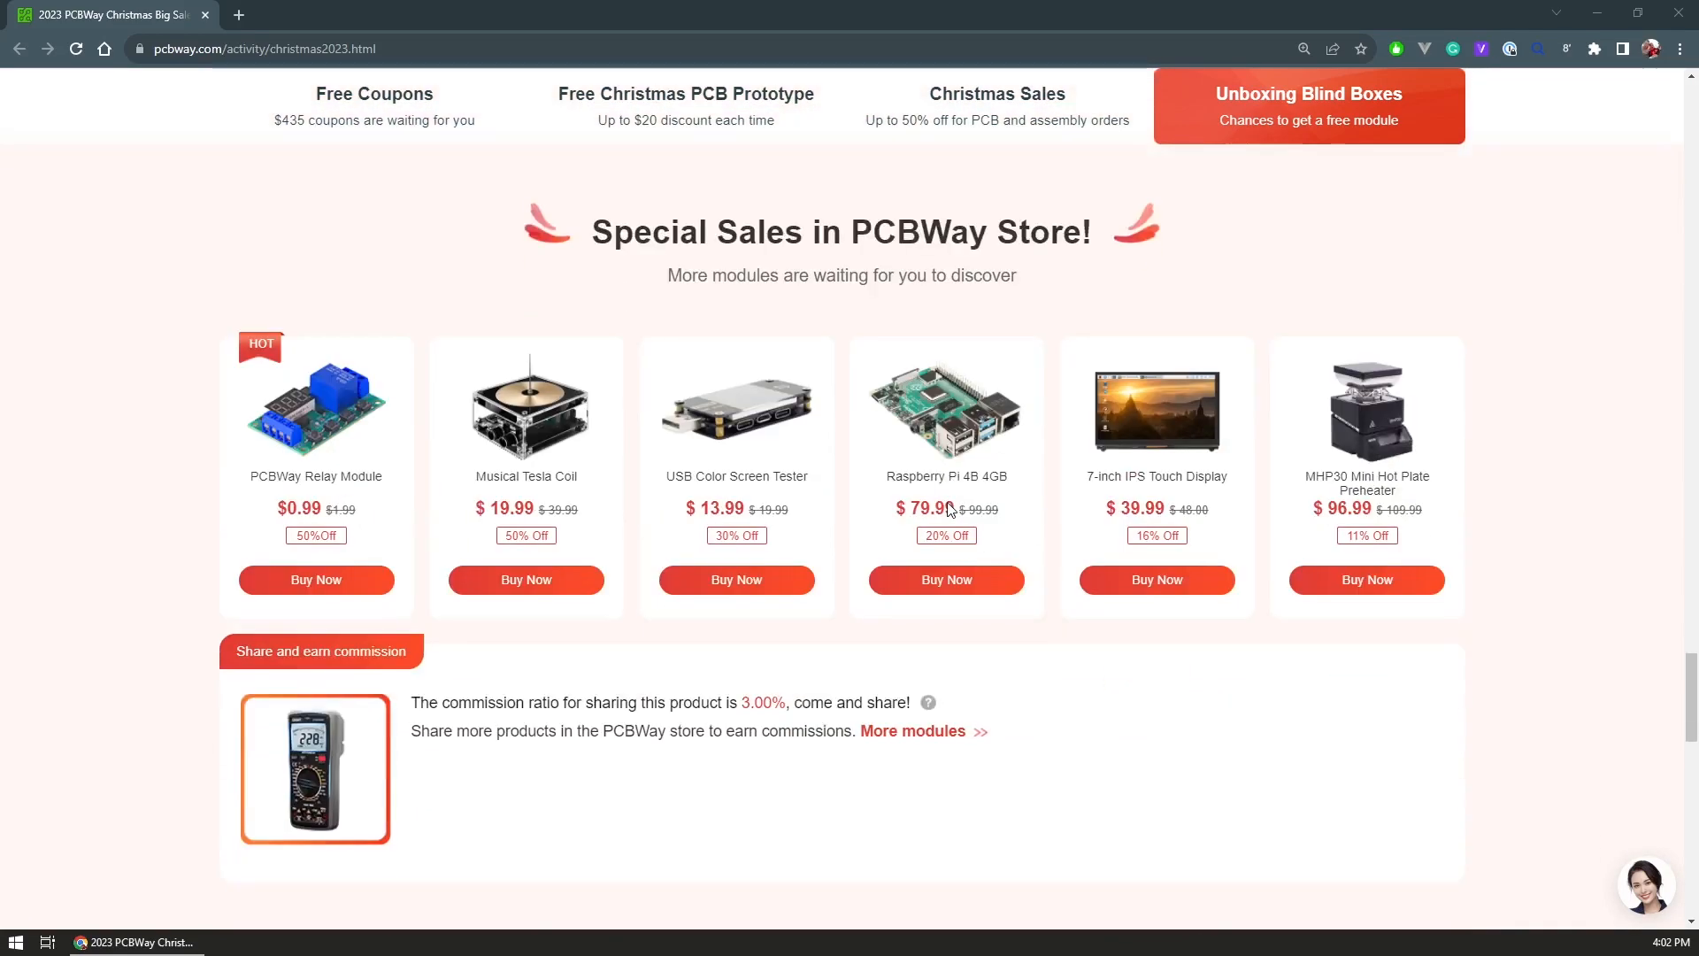